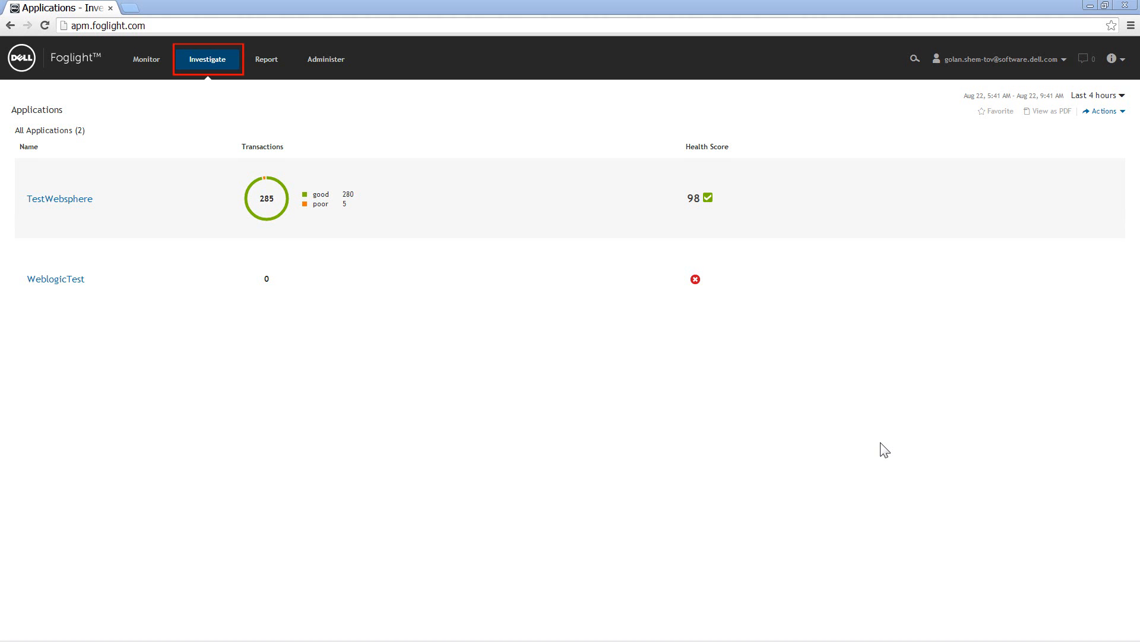
mouse_move(145, 194)
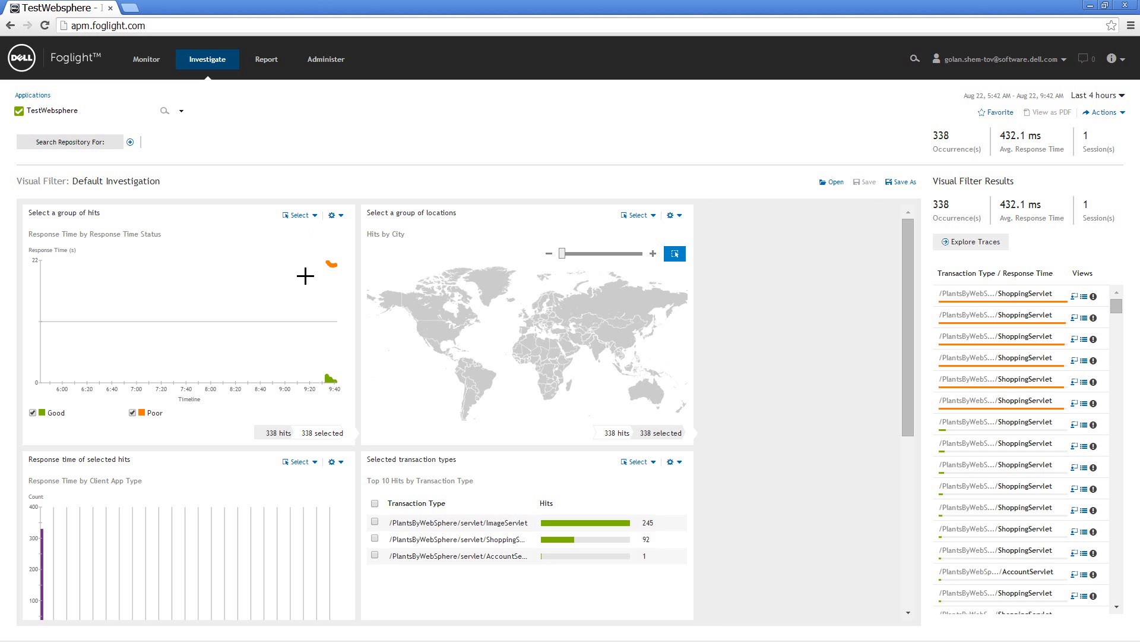
mouse_move(394, 268)
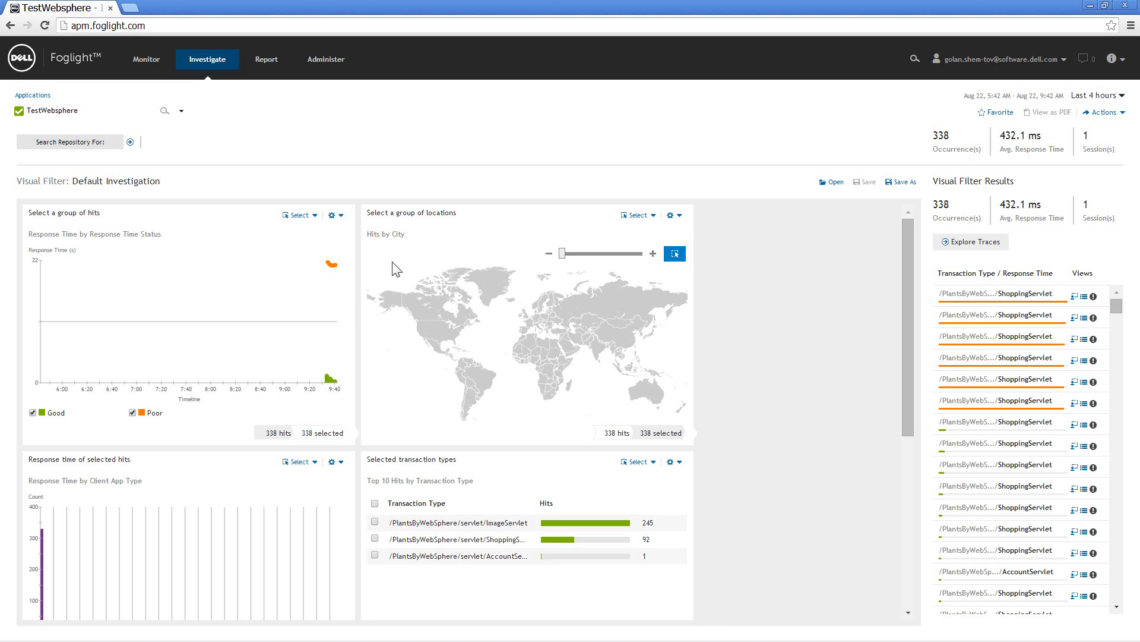
mouse_move(276, 256)
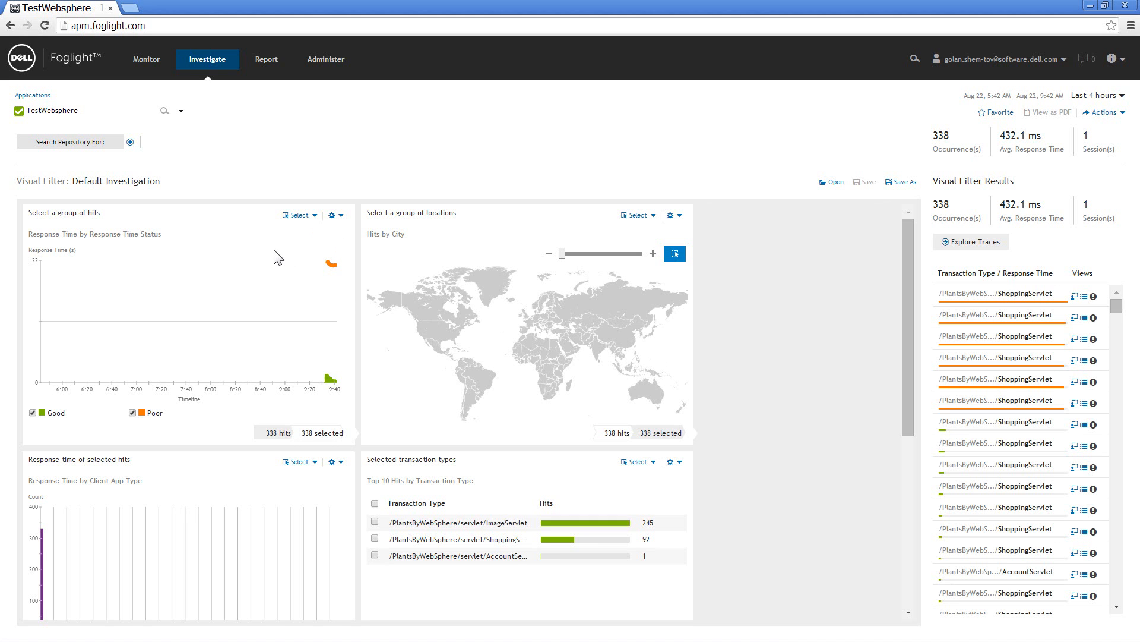
mouse_move(831, 393)
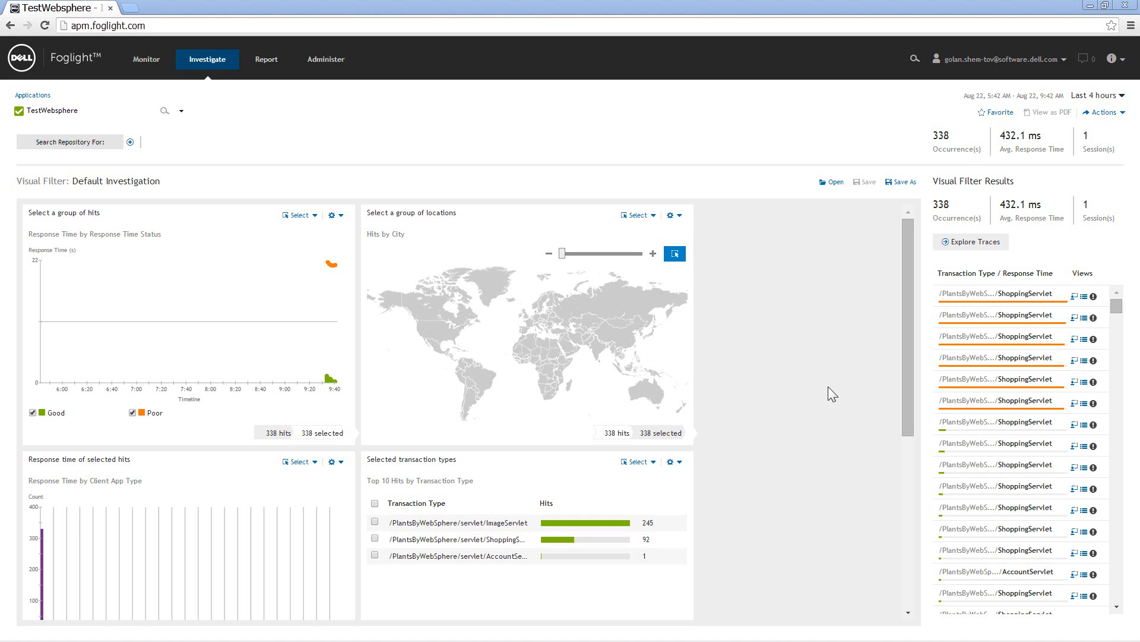
mouse_move(288, 266)
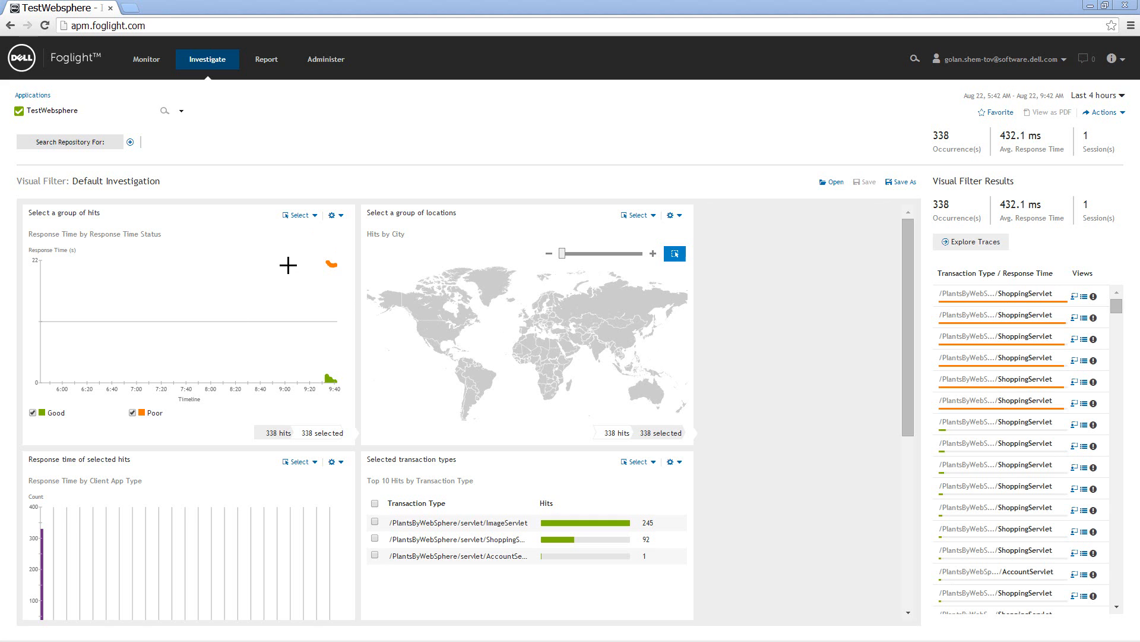
mouse_move(283, 250)
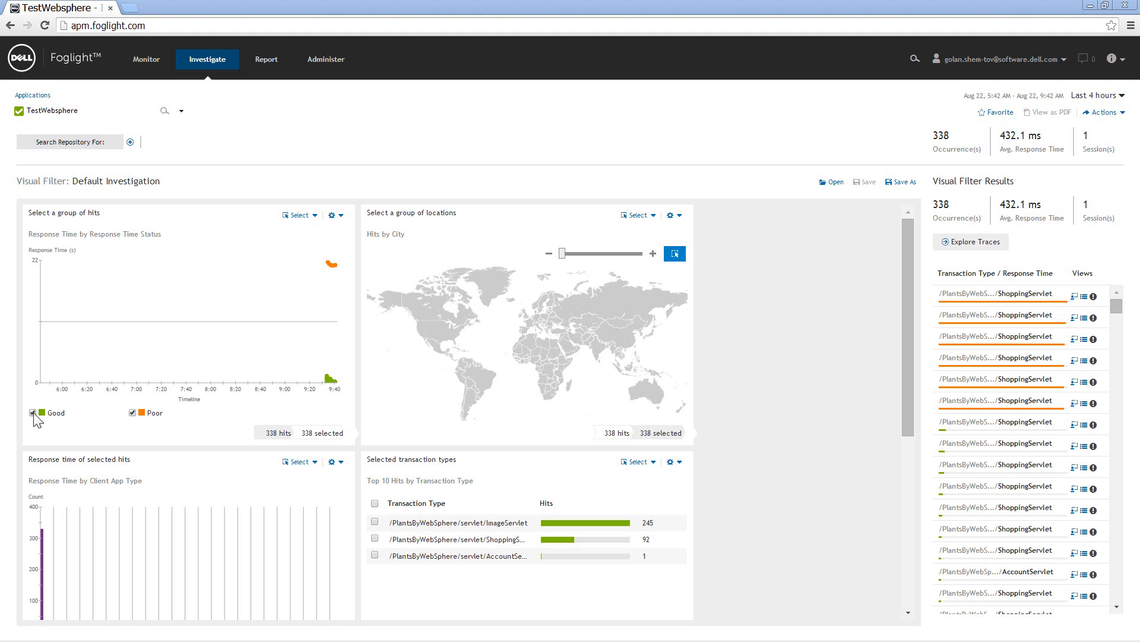
Exclude Good hits so only the six Poor ShoppingServlet transactions remain, and review their breakdown.
left_click(28, 413)
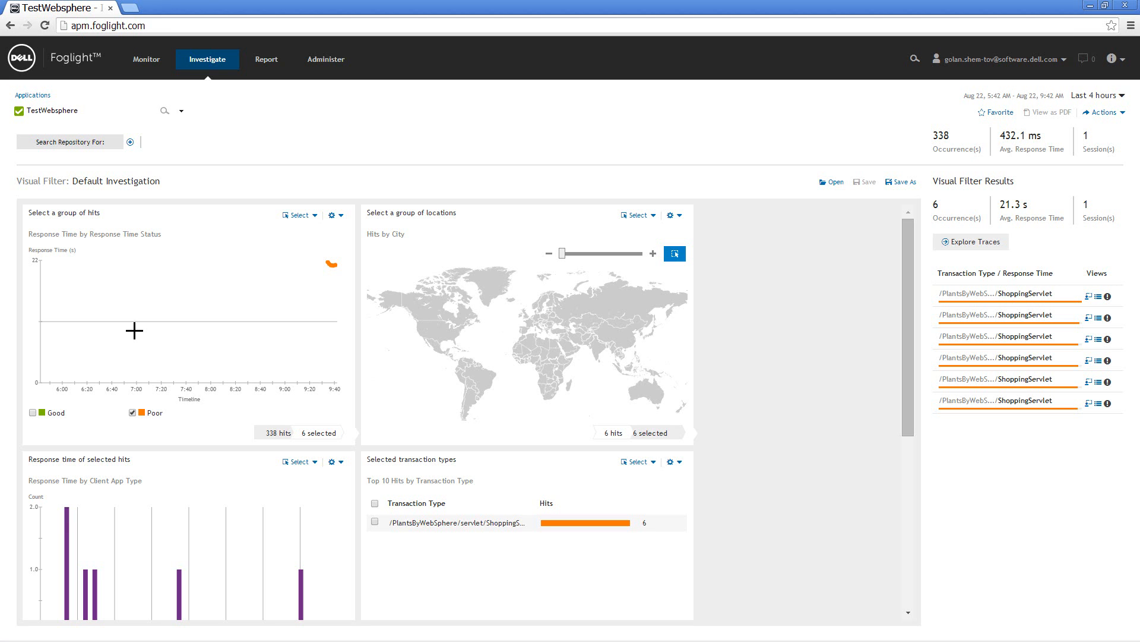
mouse_move(290, 272)
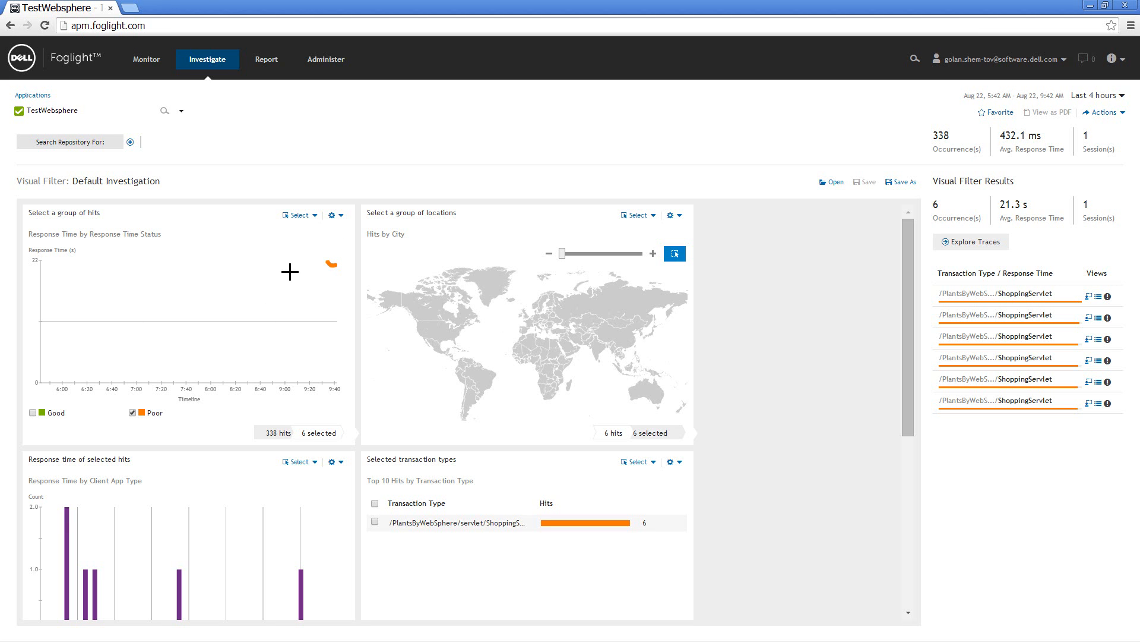
mouse_move(303, 273)
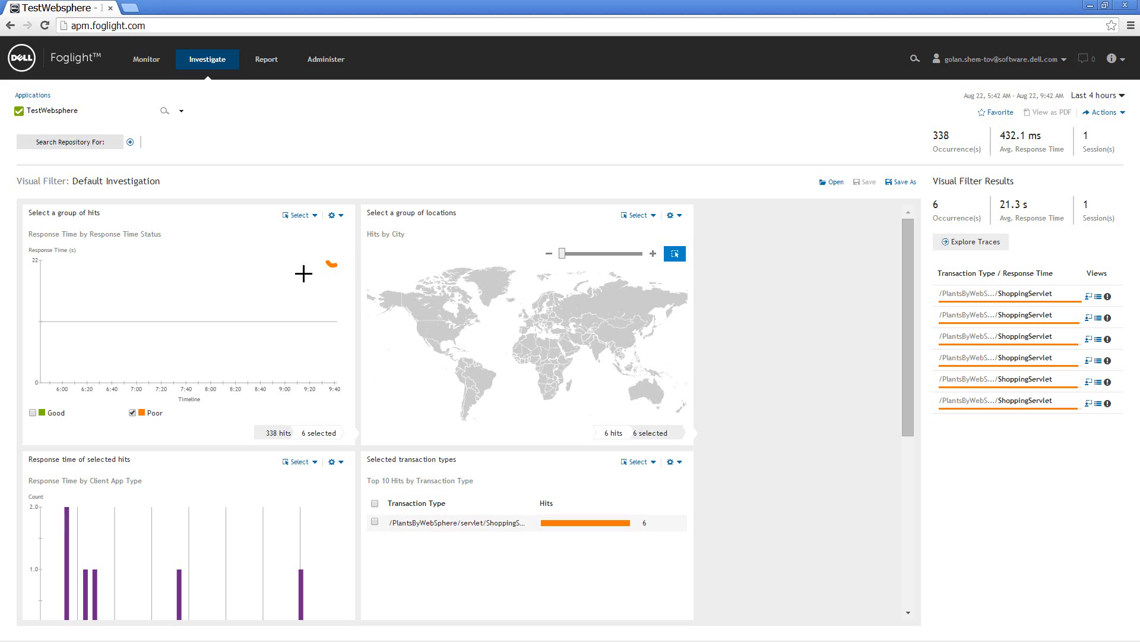
mouse_move(363, 325)
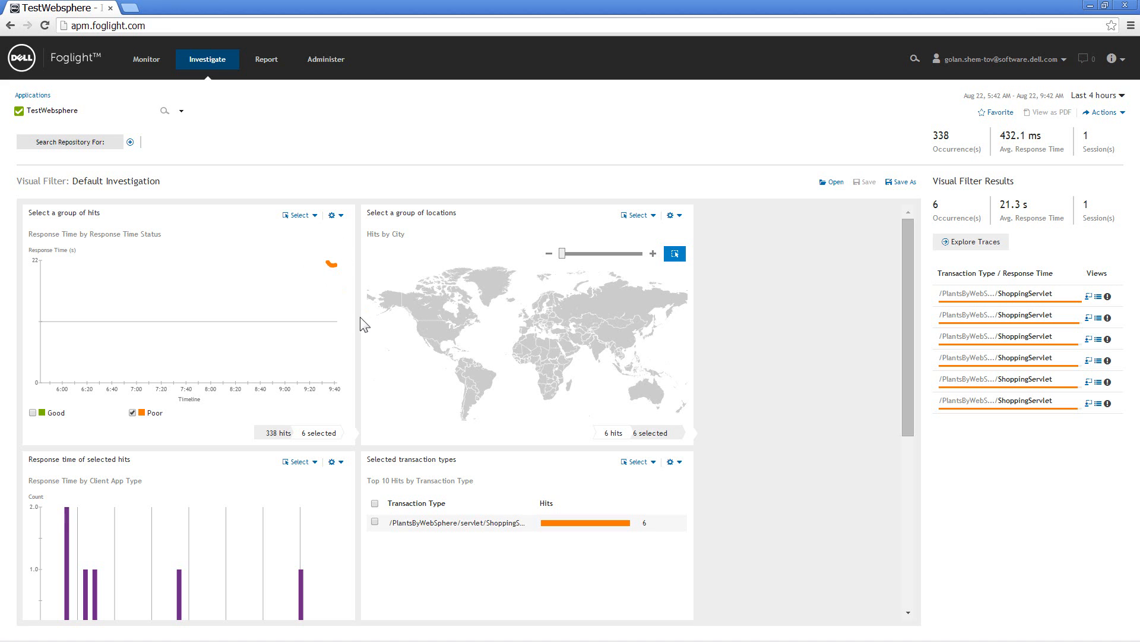
mouse_move(610, 357)
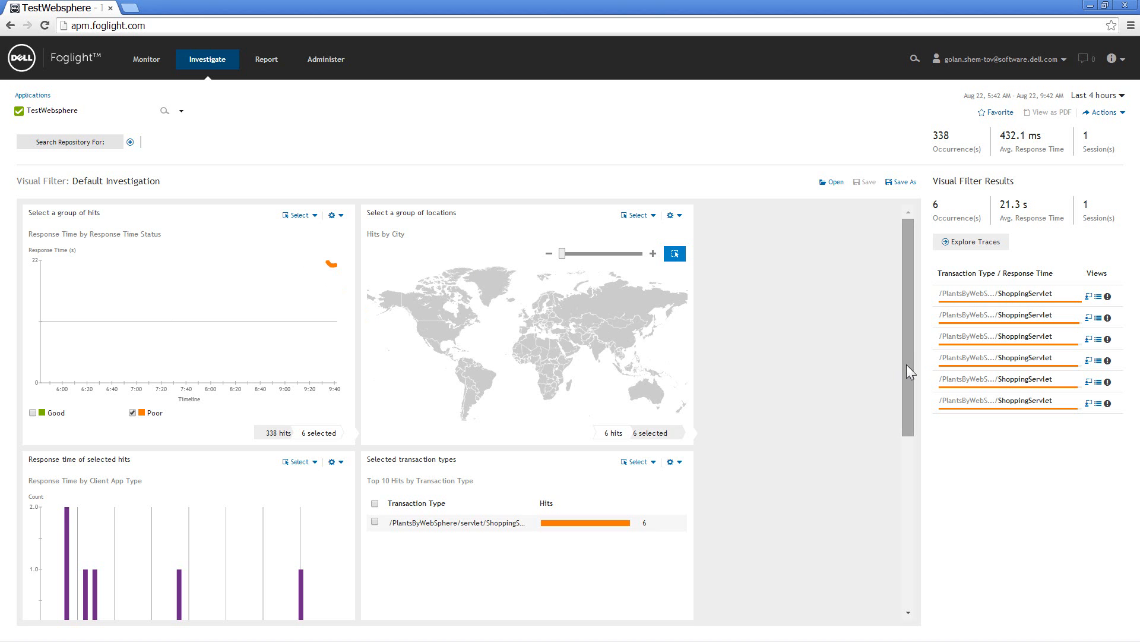
scroll("down", 3)
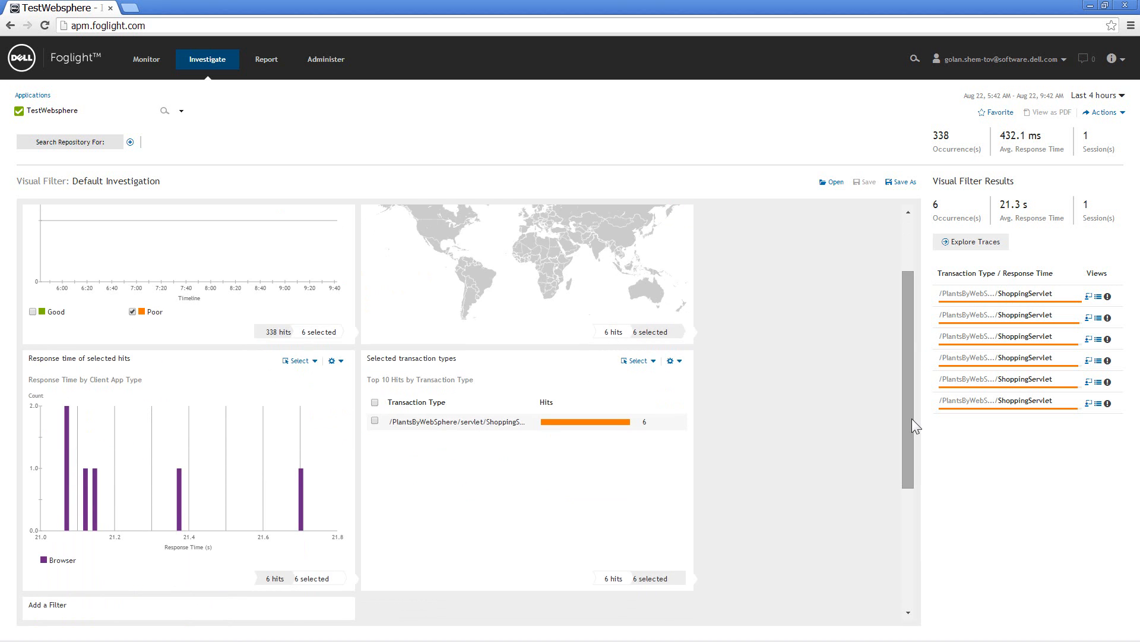
mouse_move(334, 441)
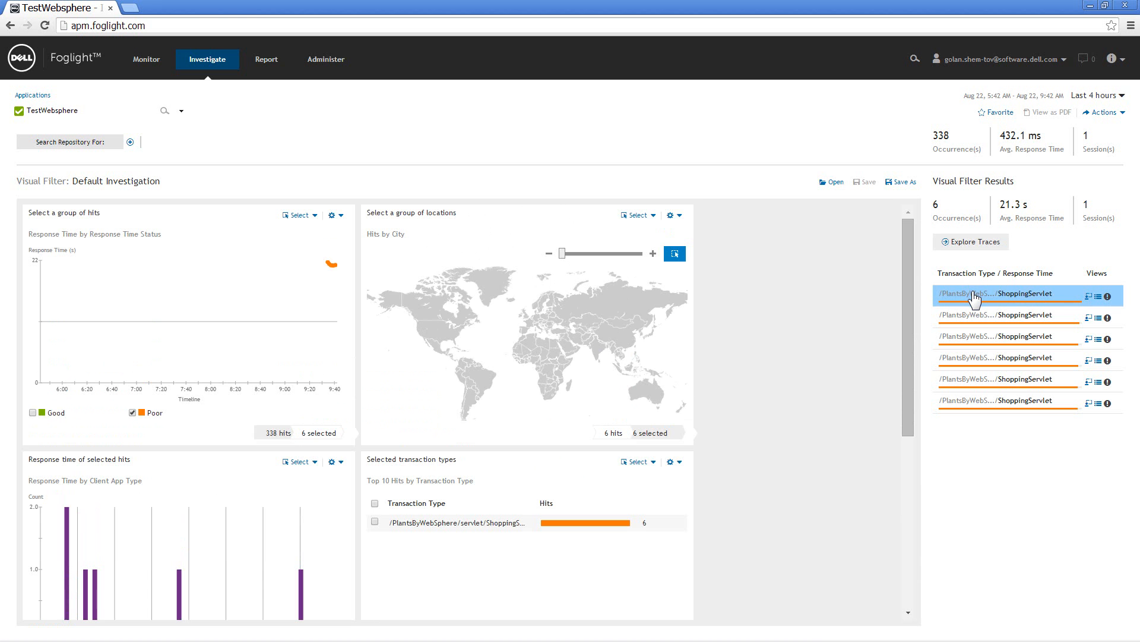
left_click(1003, 295)
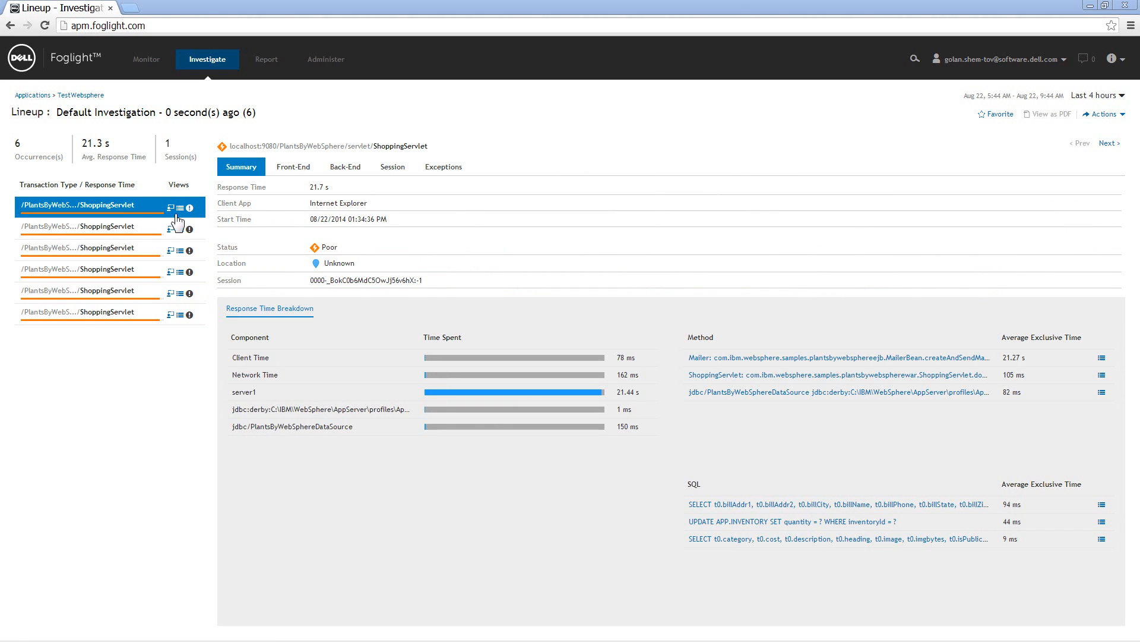
left_click(89, 226)
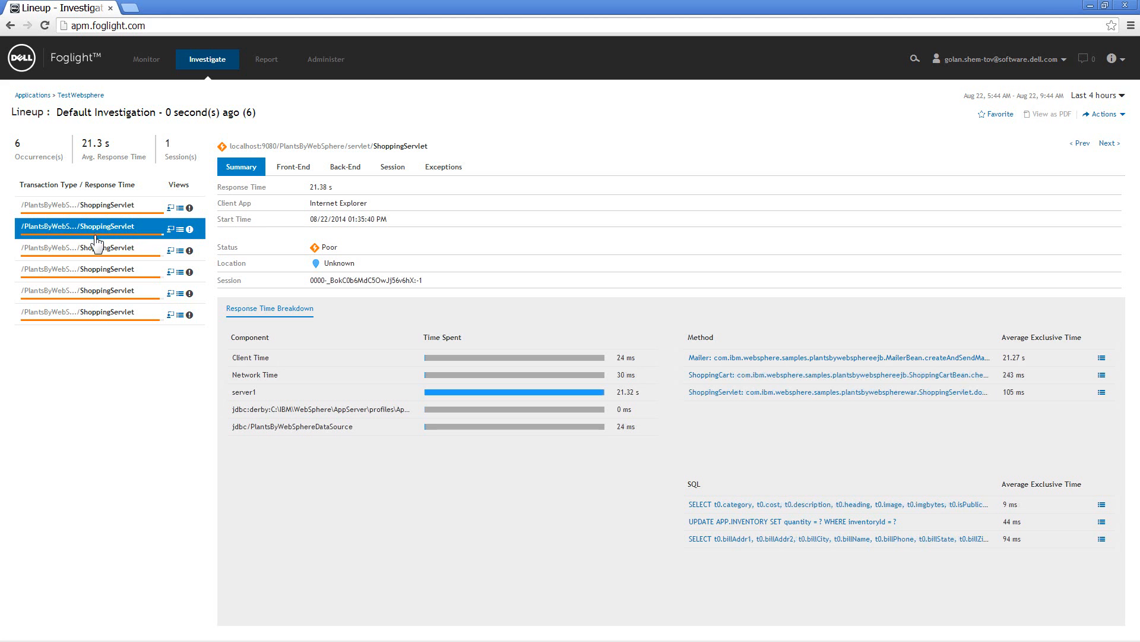
left_click(81, 247)
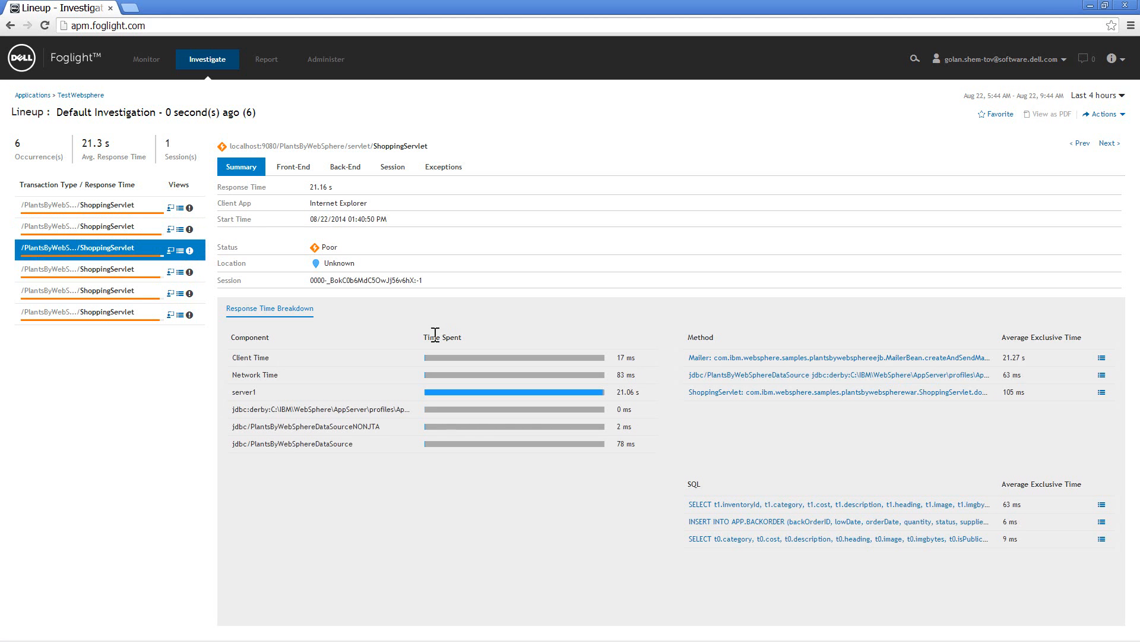
mouse_move(418, 195)
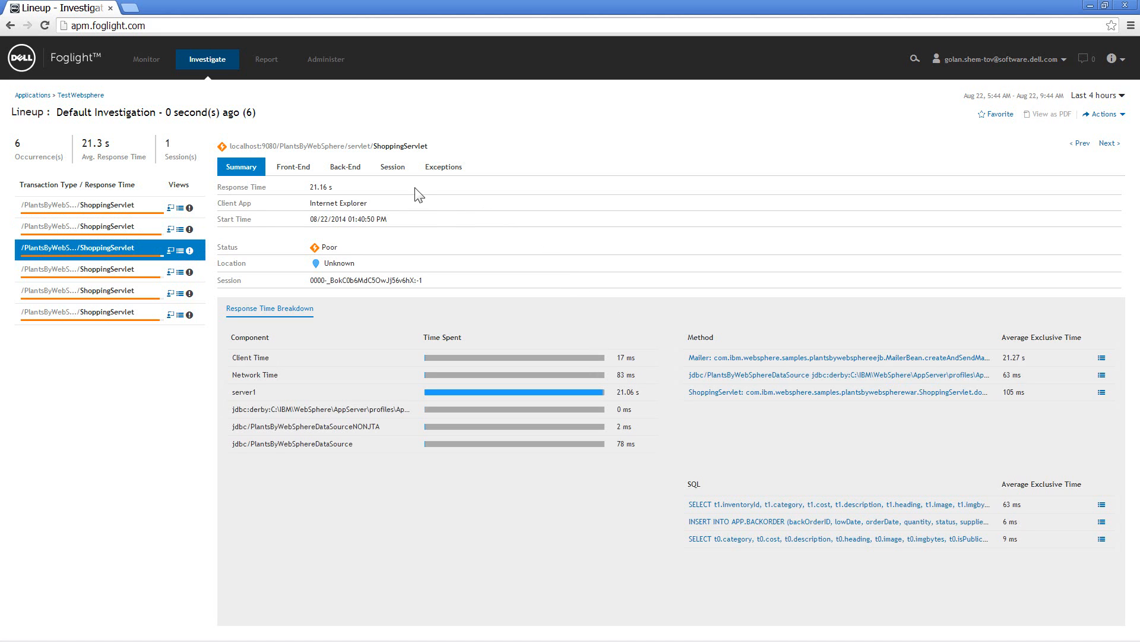
mouse_move(416, 206)
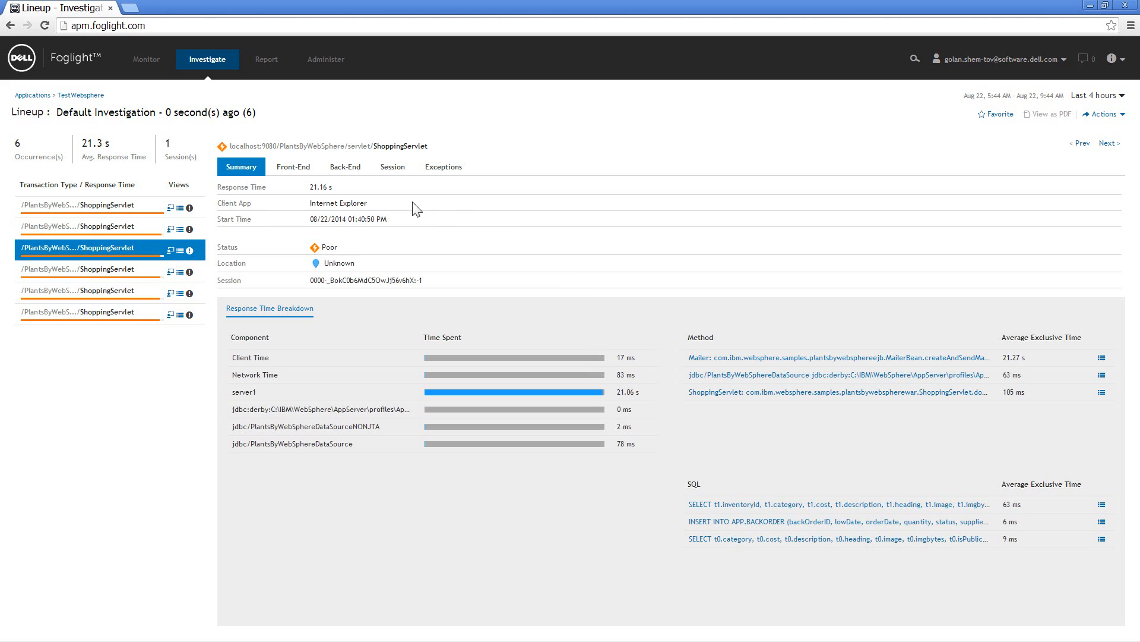
mouse_move(406, 240)
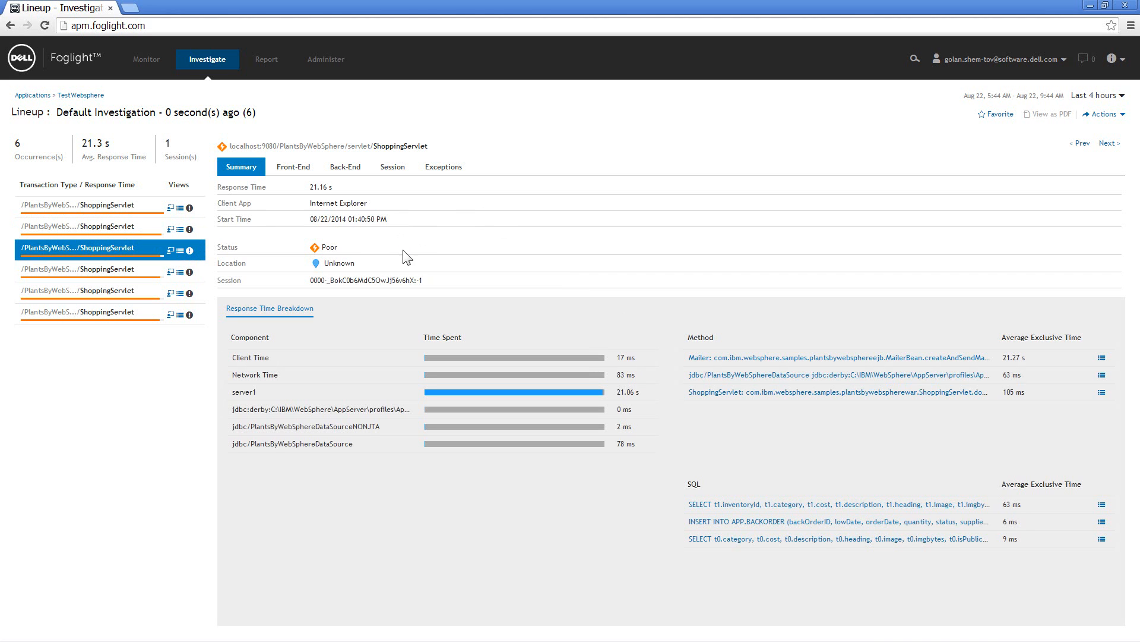
mouse_move(382, 267)
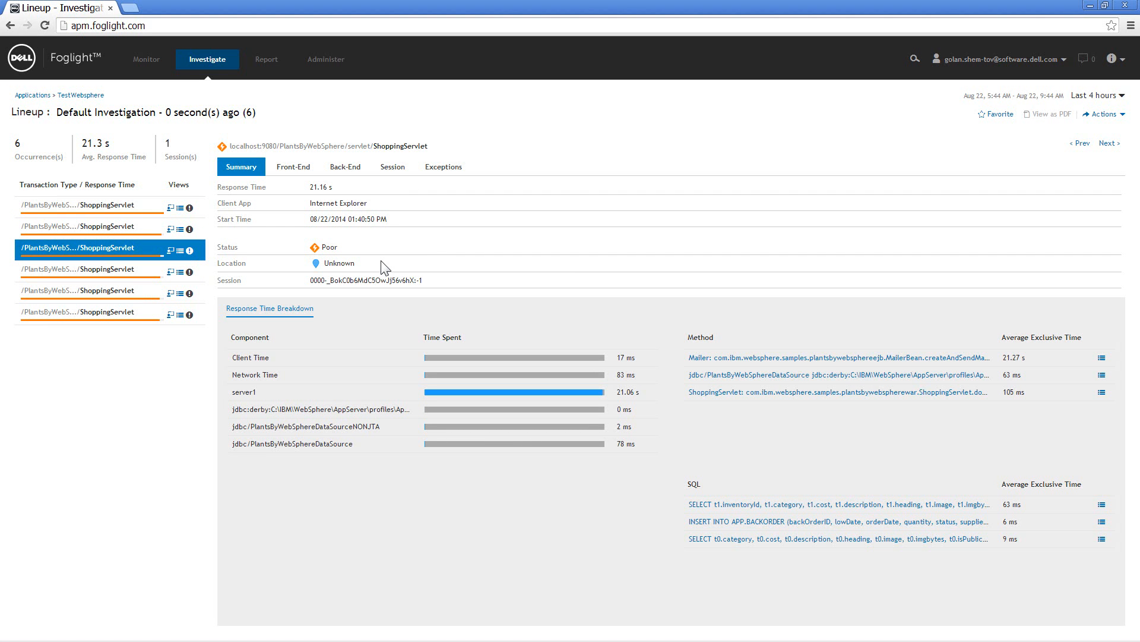
mouse_move(421, 487)
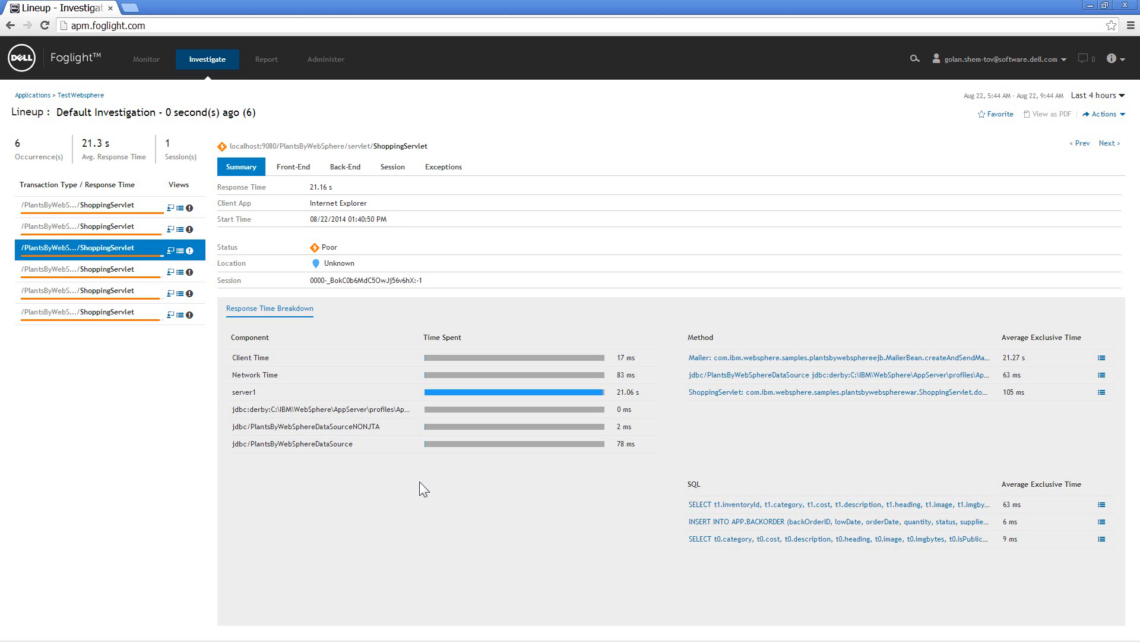
mouse_move(497, 518)
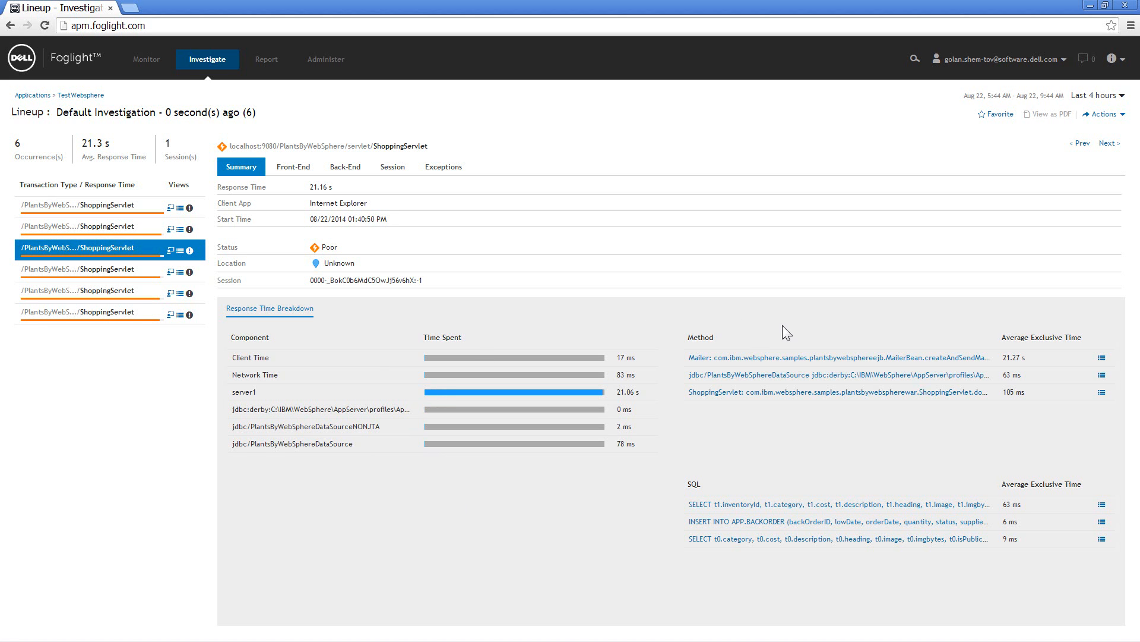
mouse_move(753, 473)
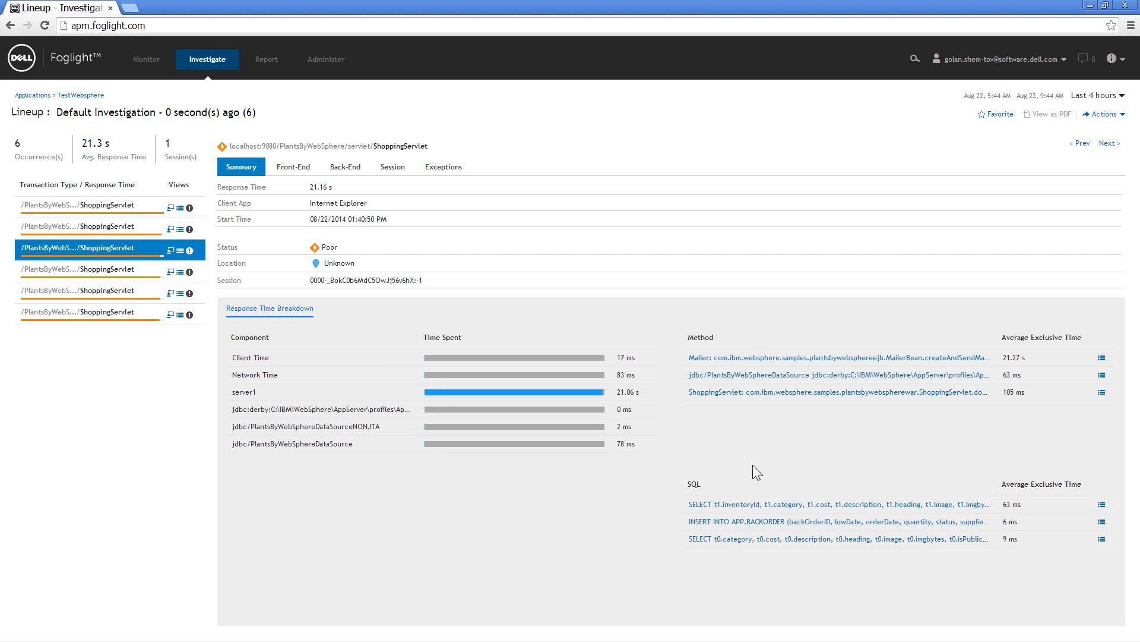
mouse_move(883, 433)
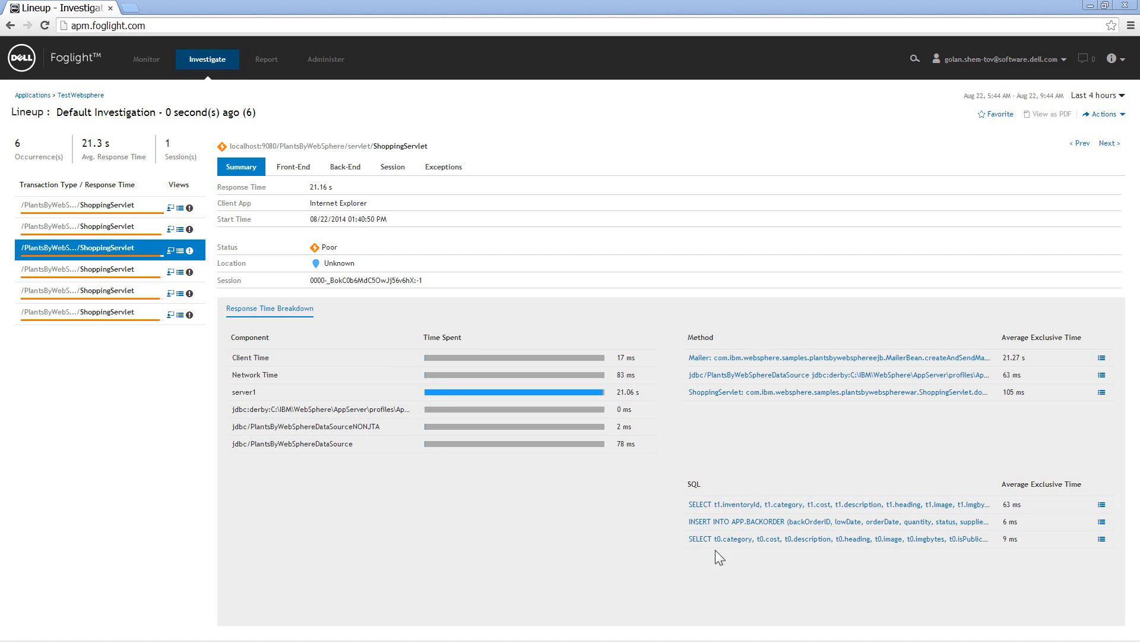
mouse_move(831, 458)
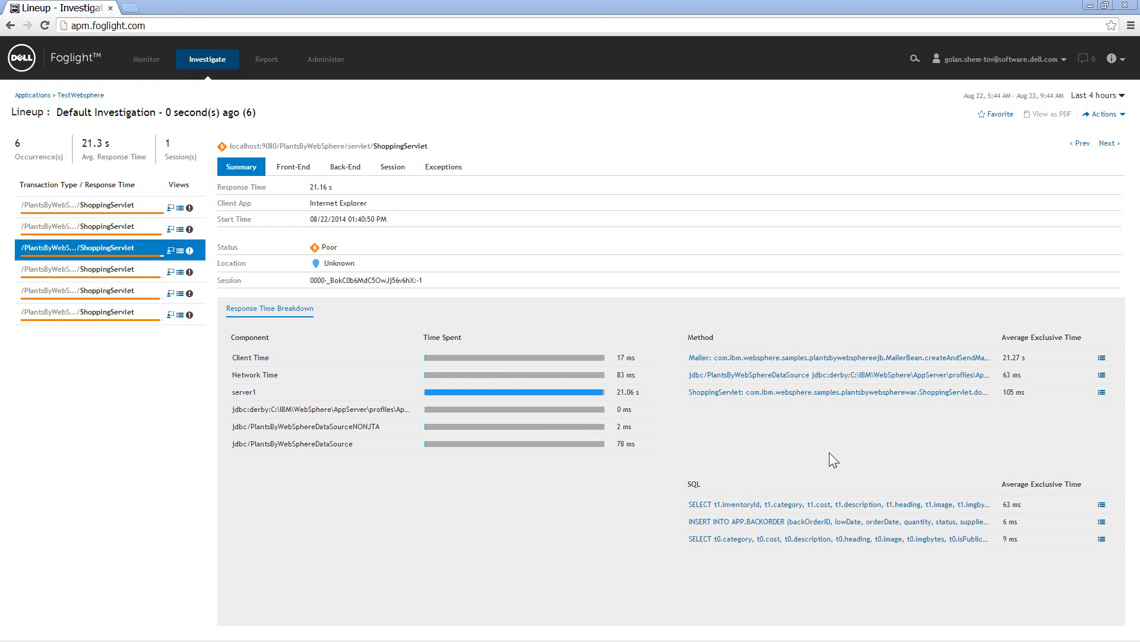
mouse_move(813, 394)
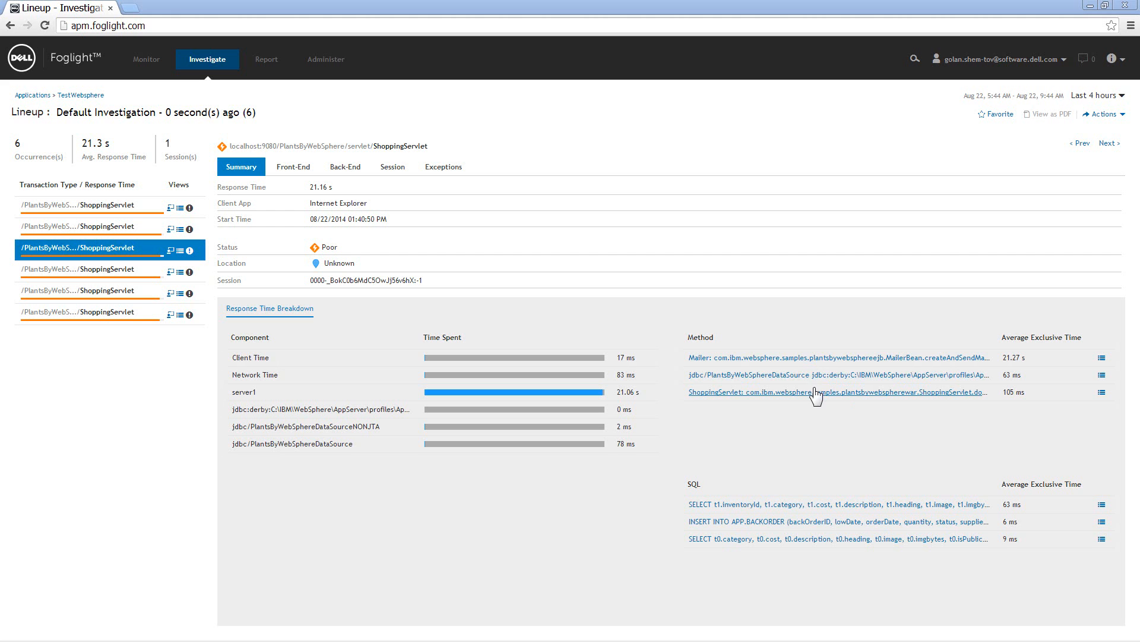
mouse_move(857, 361)
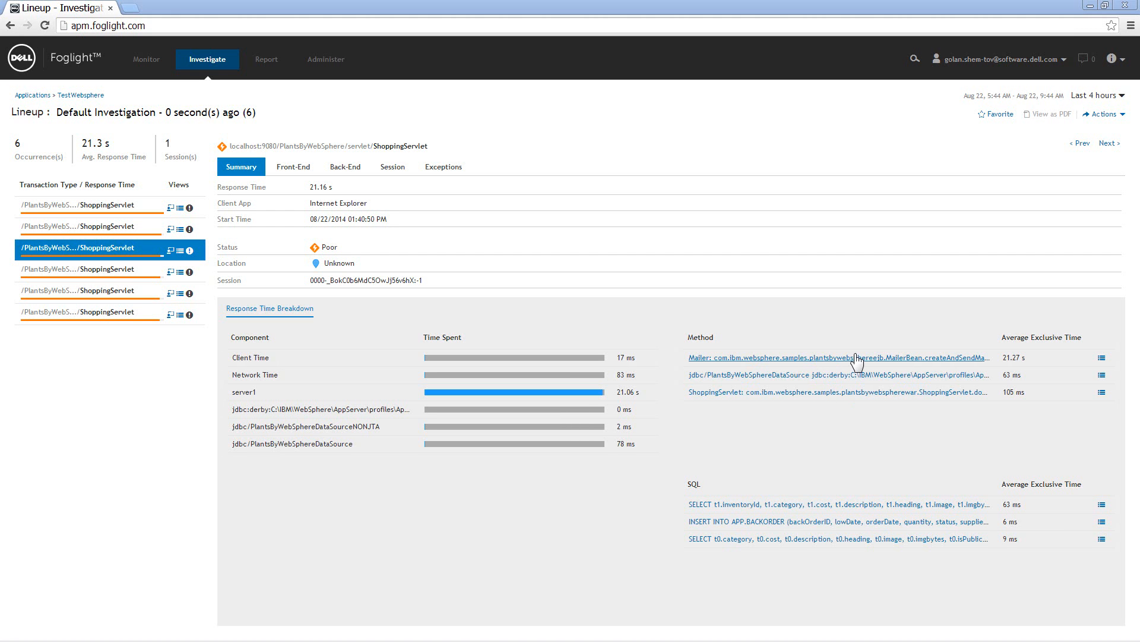
mouse_move(856, 361)
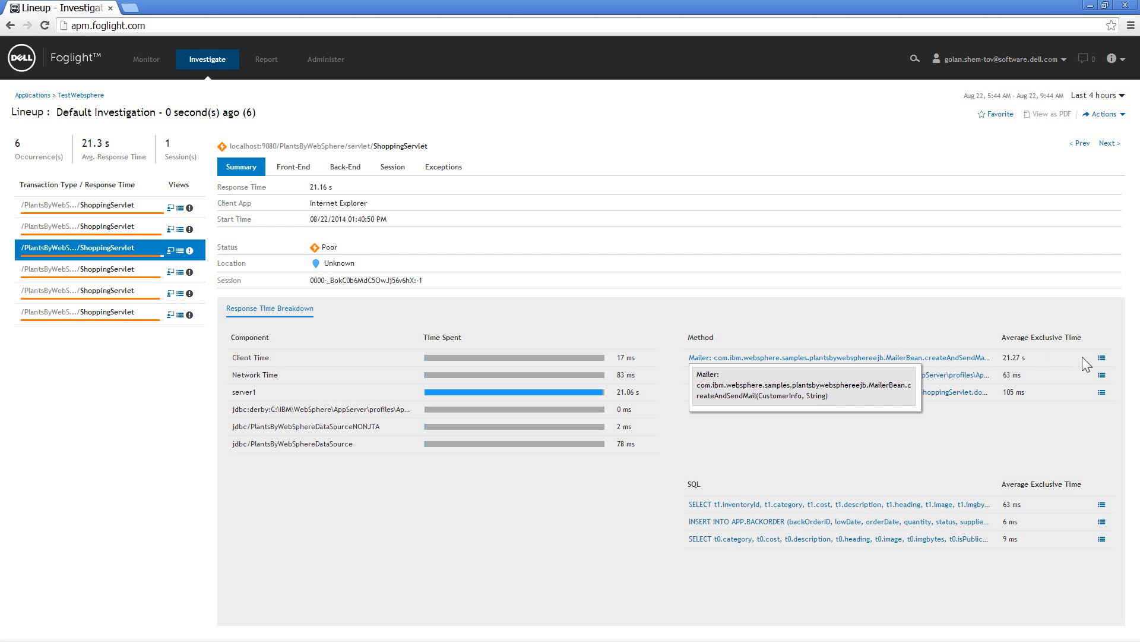
Show the back-end call tree at the Mailer createAndSendMail method and dismiss its mail-sending exception message.
left_click(344, 167)
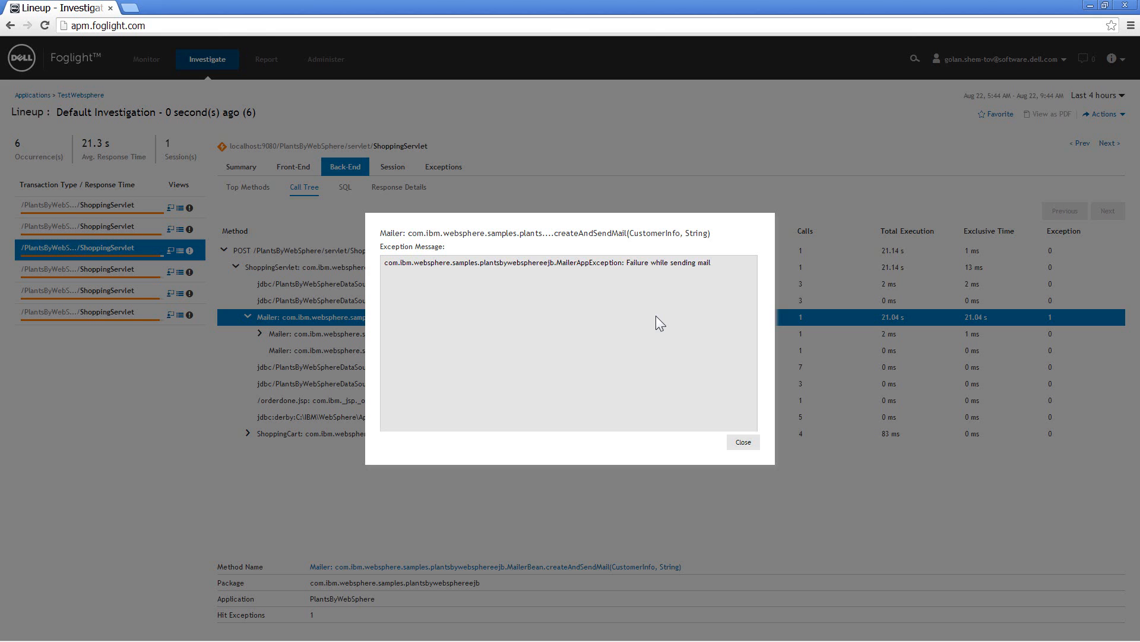
mouse_move(400, 266)
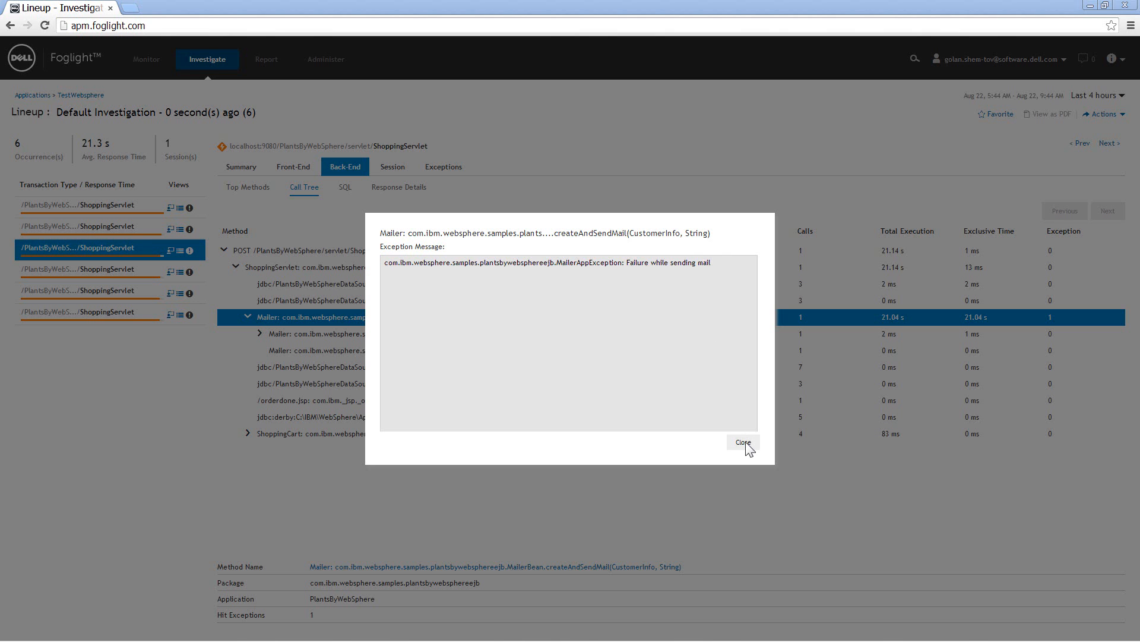
left_click(743, 442)
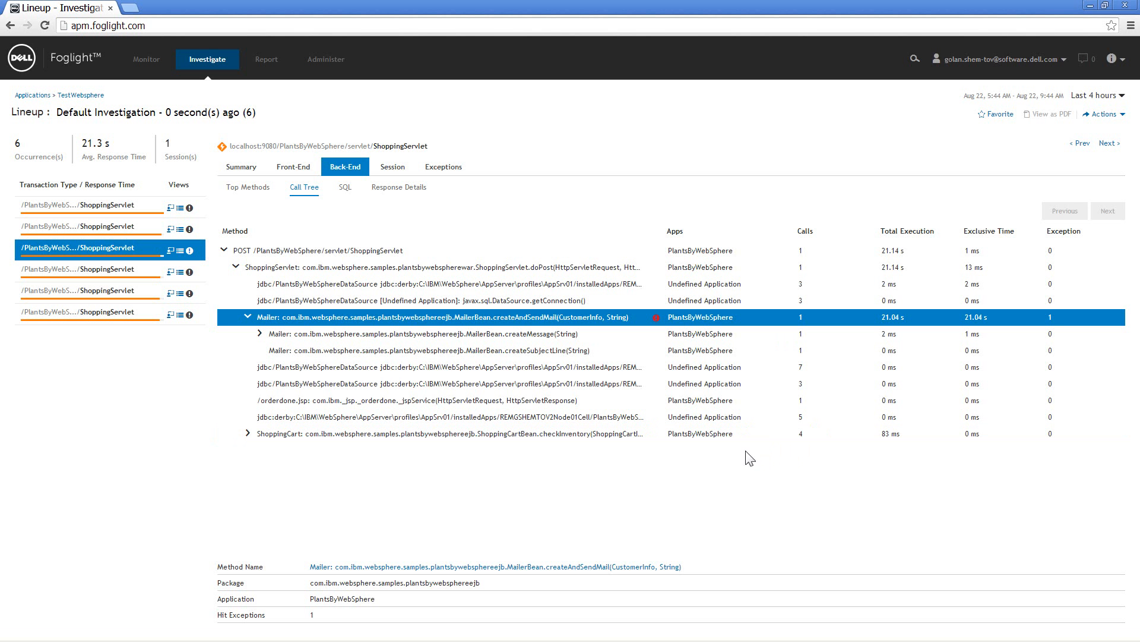
mouse_move(739, 487)
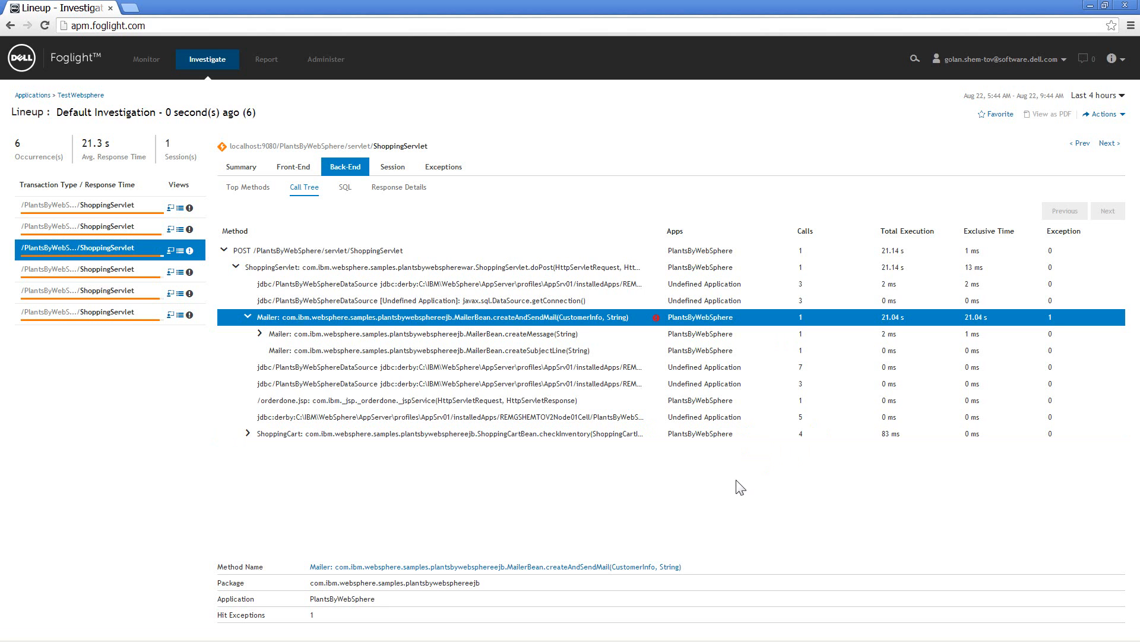
mouse_move(528, 329)
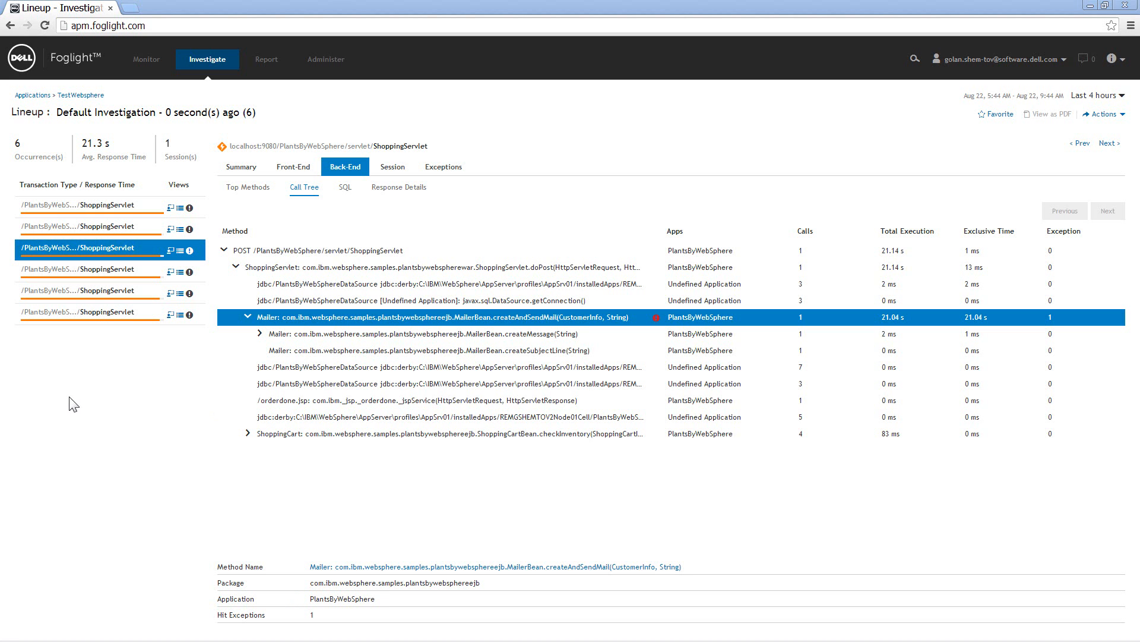
mouse_move(55, 388)
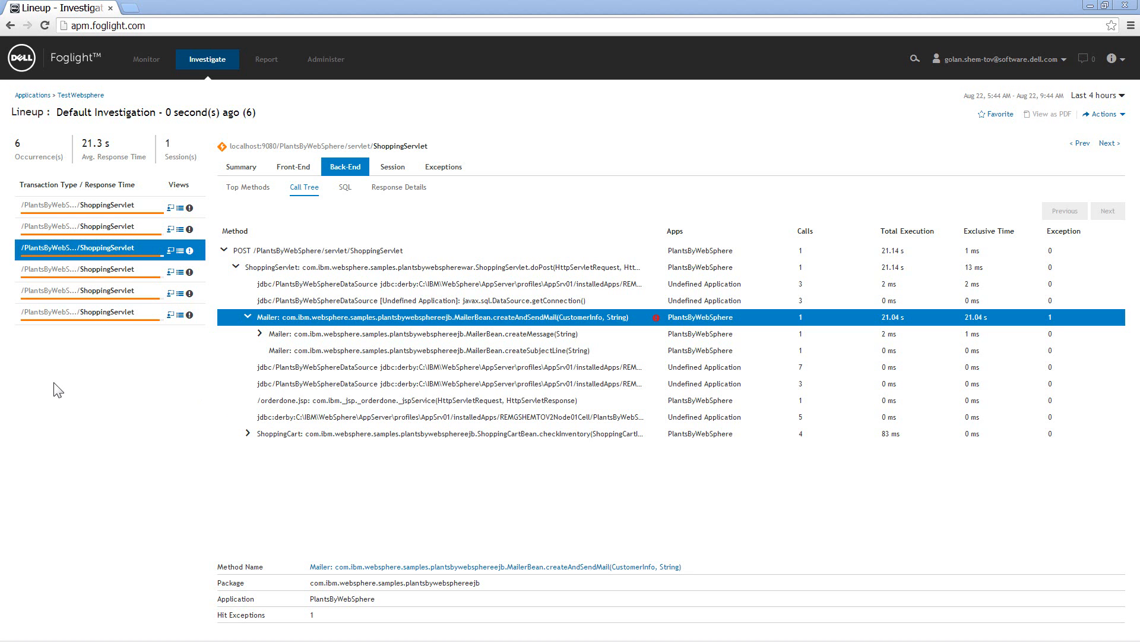
mouse_move(605, 152)
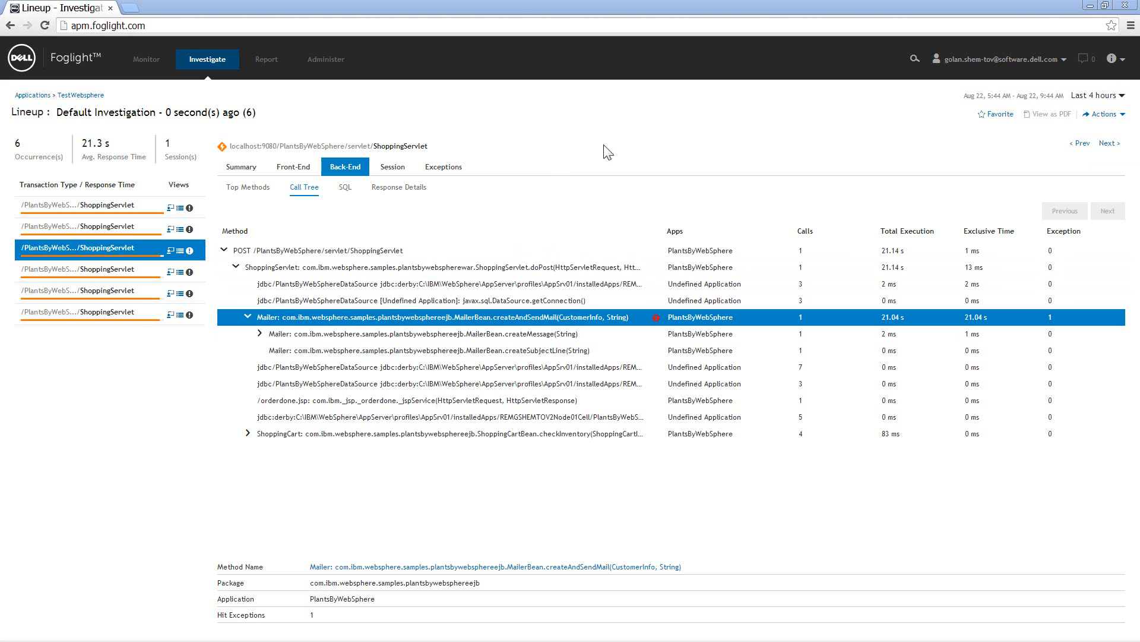
mouse_move(615, 144)
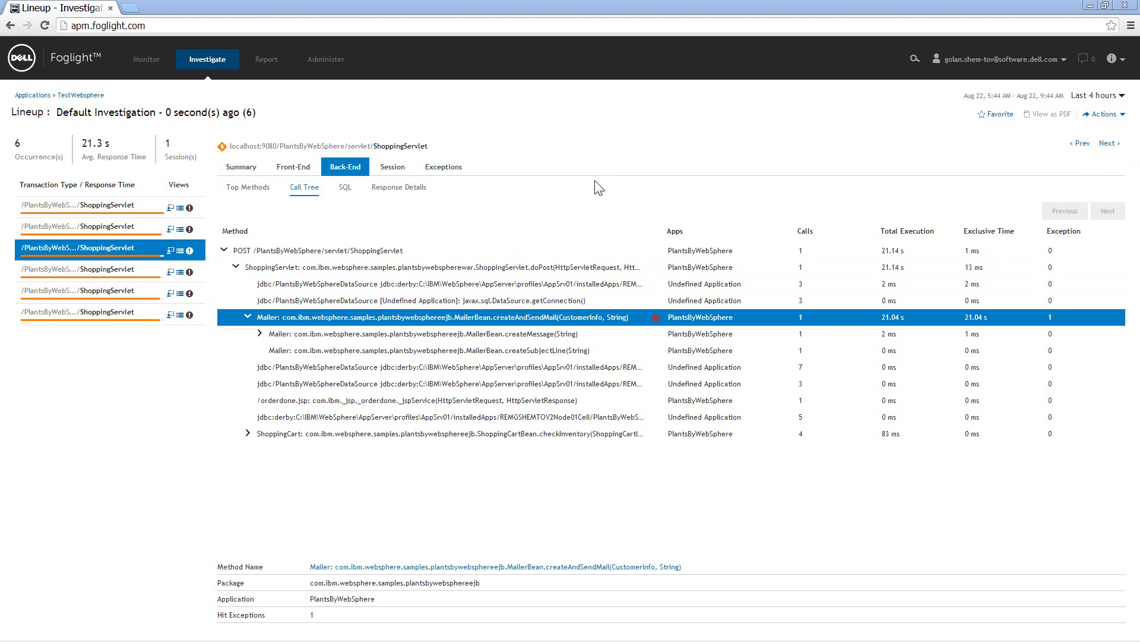
mouse_move(591, 311)
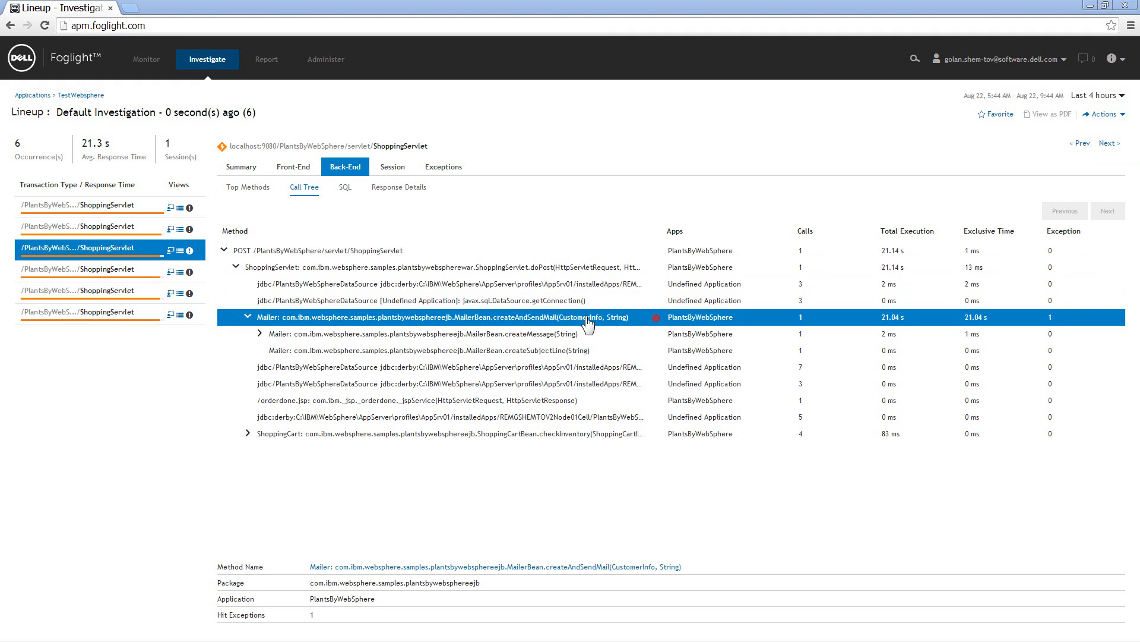
mouse_move(649, 321)
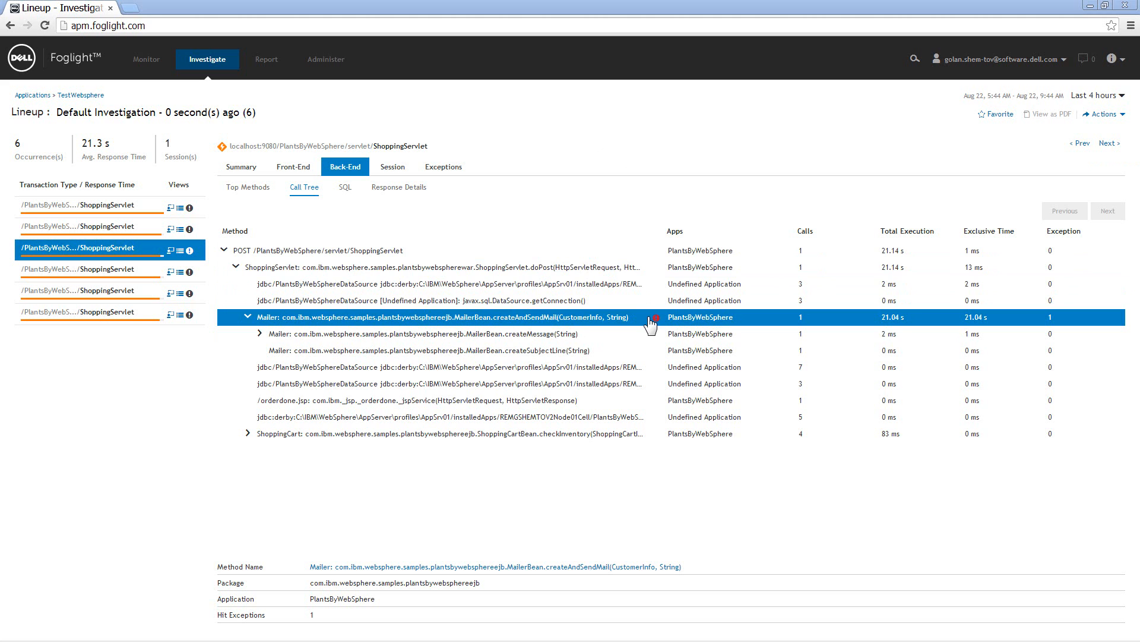